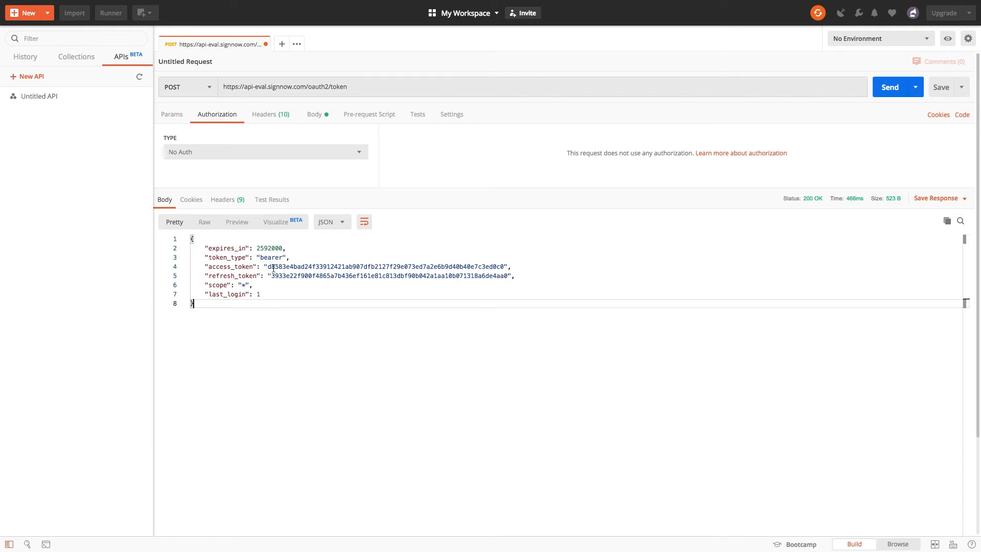
pyautogui.doubleClick(386, 267)
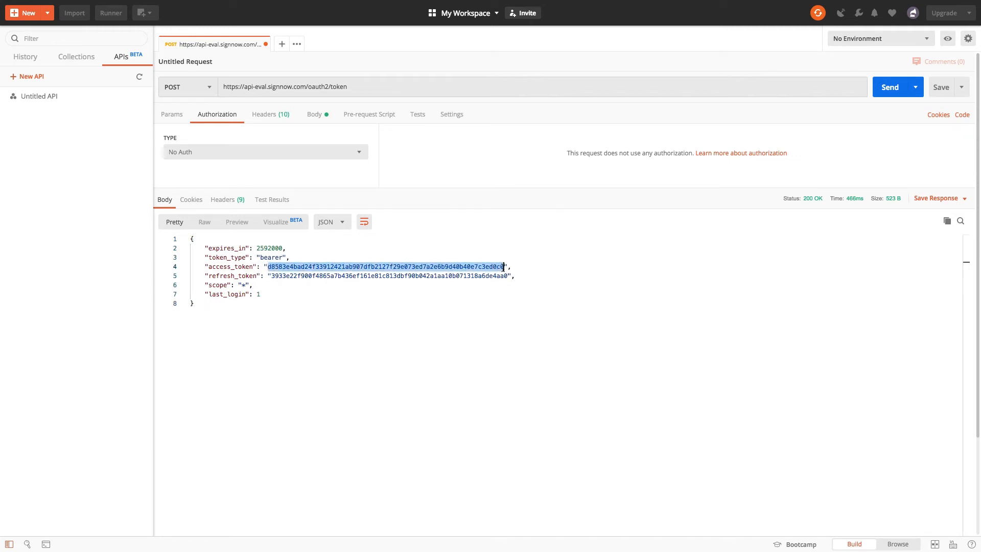
pyautogui.moveTo(282, 44)
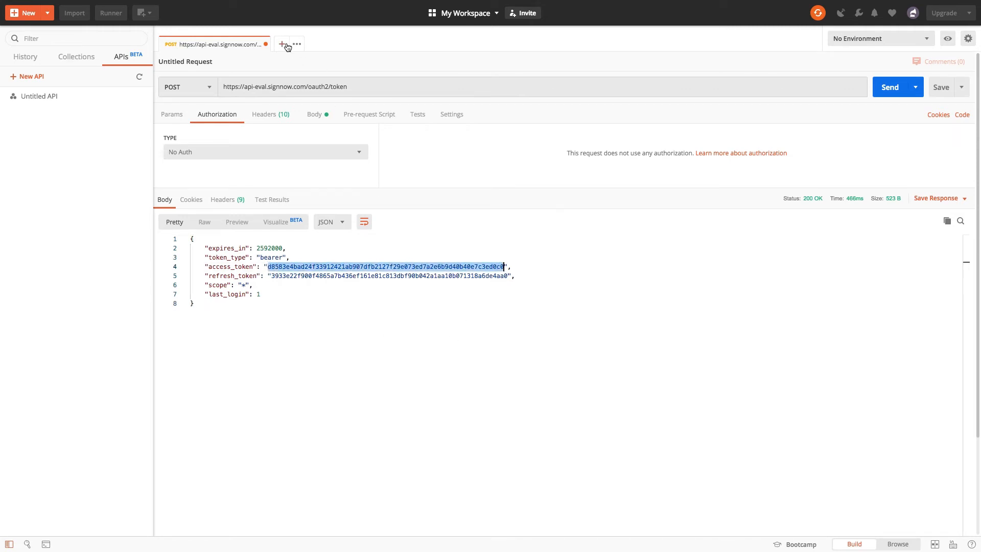
pyautogui.click(284, 44)
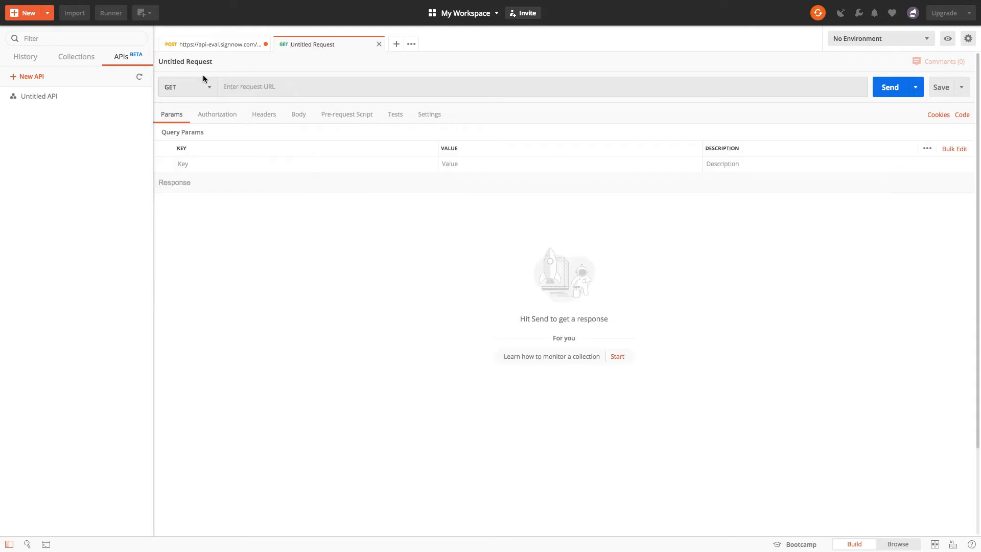
pyautogui.write('h')
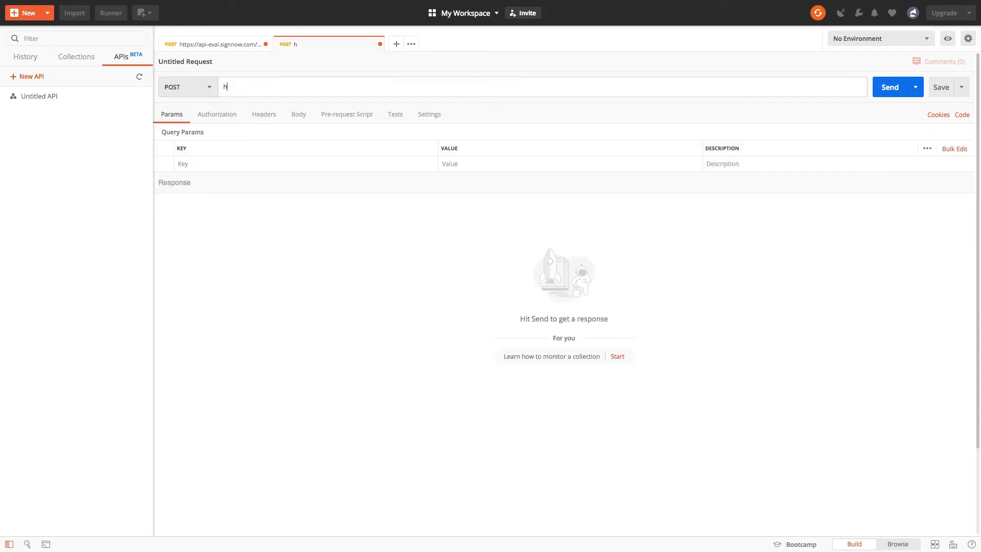
pyautogui.write('https://api-eval.signnow.com/document')
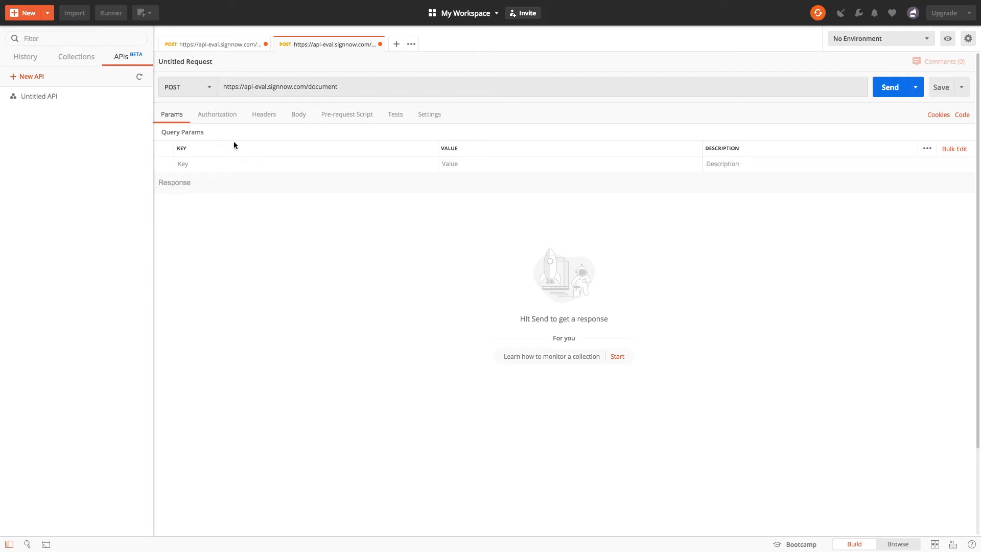
# - Add an Authorization header whose value is 'Bearer' followed by the copied access token
pyautogui.click(217, 114)
pyautogui.write('A')
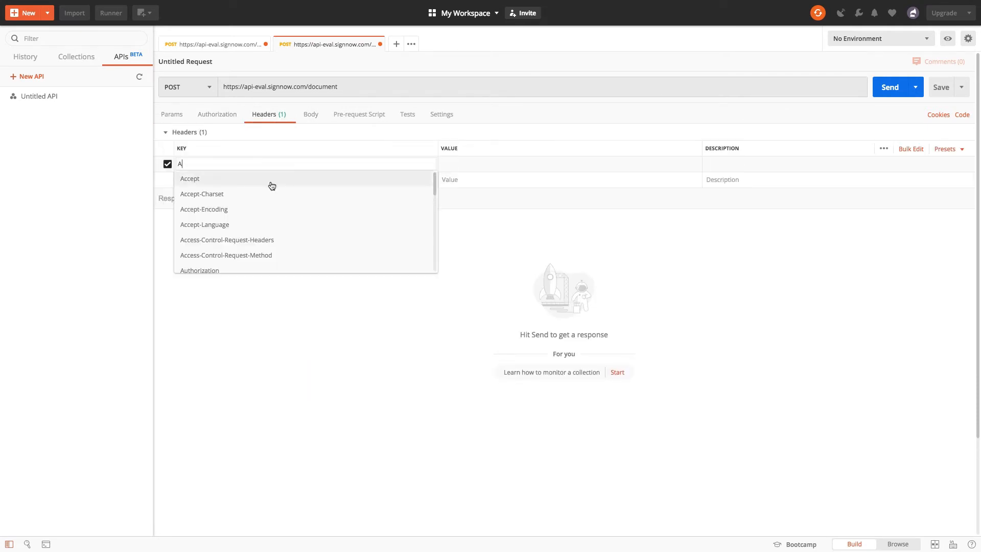
pyautogui.click(199, 270)
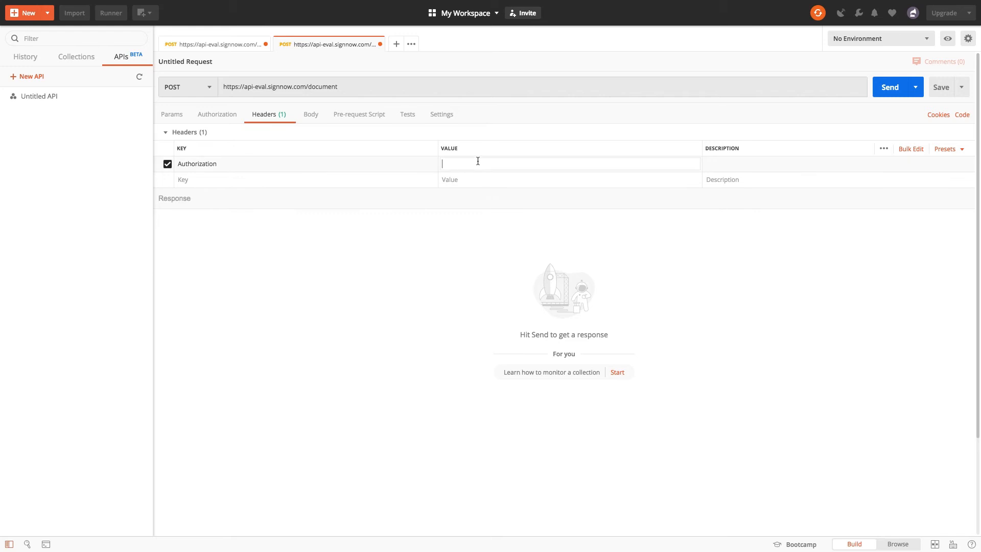
pyautogui.write('Bearer d8583e4bad24f33912421ab907dfb2127f29e073ed7a2e6b9d40b40e7c3ed0c0')
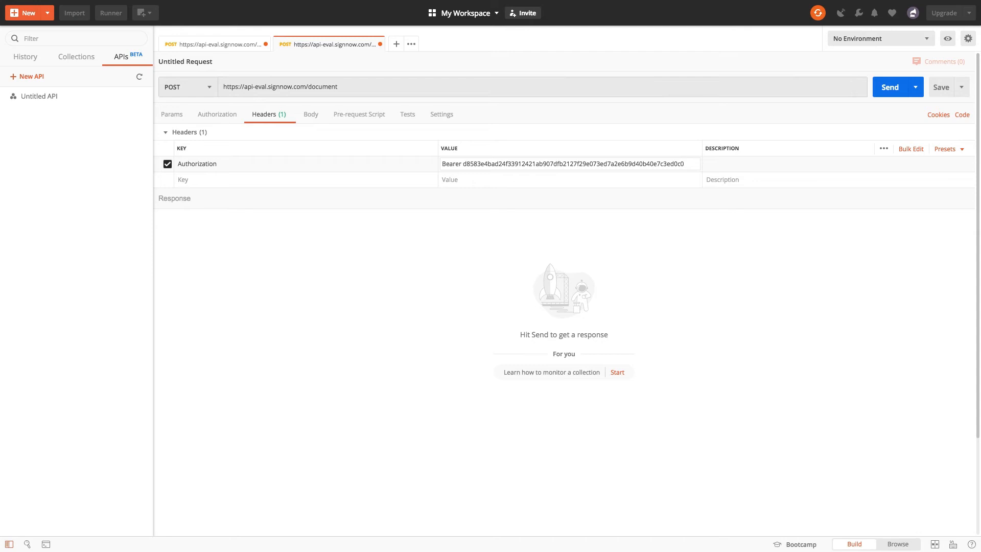
pyautogui.click(310, 114)
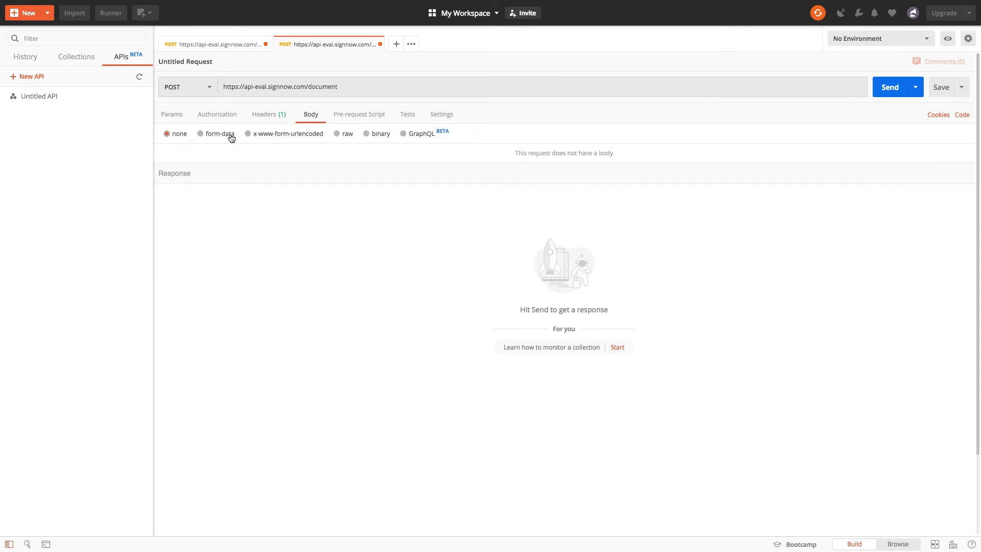
# - Switch the body to form-data with a File-type key 'file' and choose the PDF to upload
pyautogui.click(200, 133)
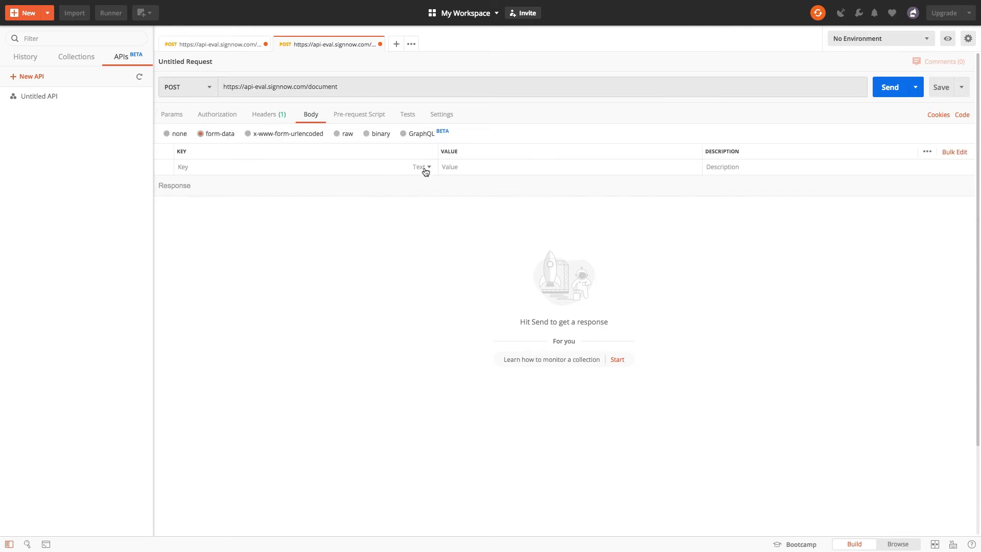
pyautogui.click(421, 167)
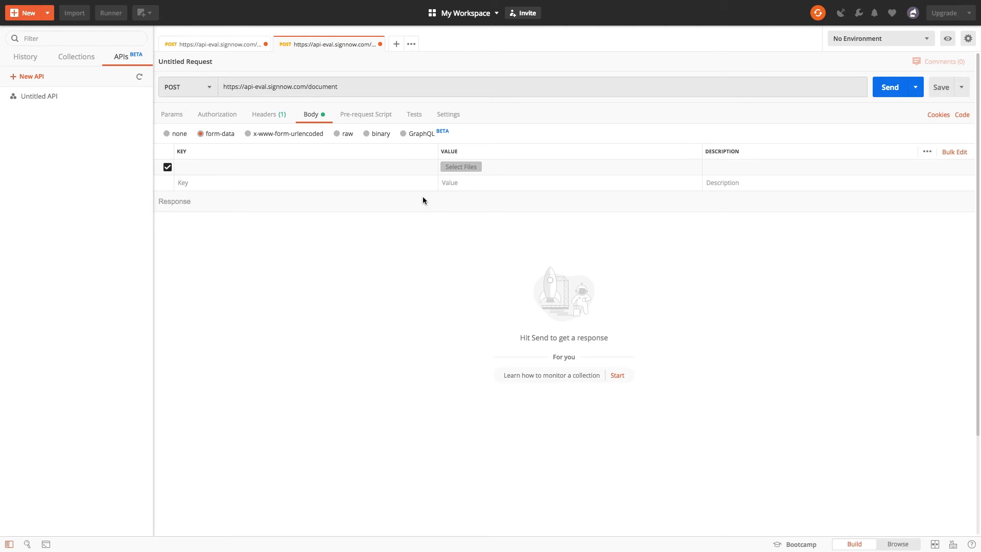
pyautogui.write('file')
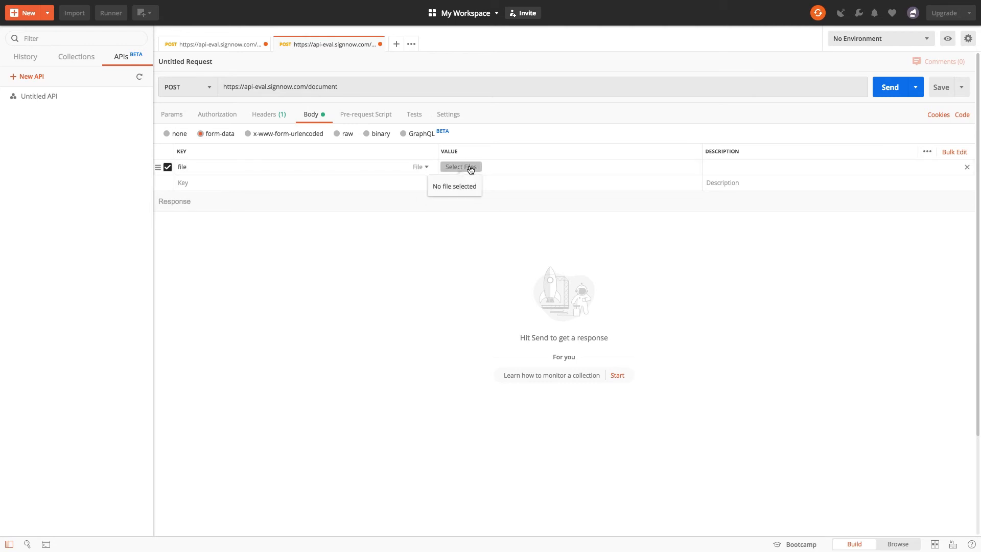
pyautogui.moveTo(628, 207)
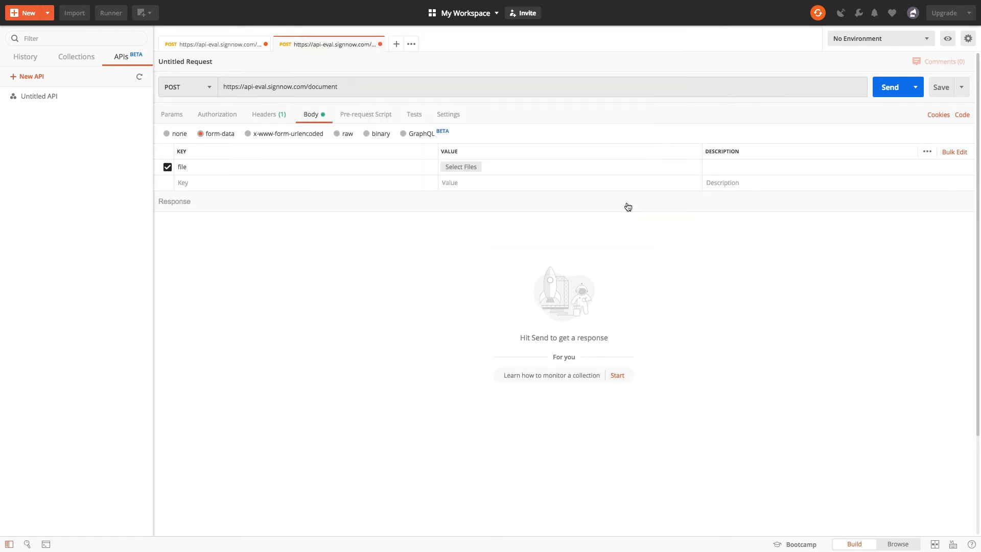
pyautogui.click(889, 87)
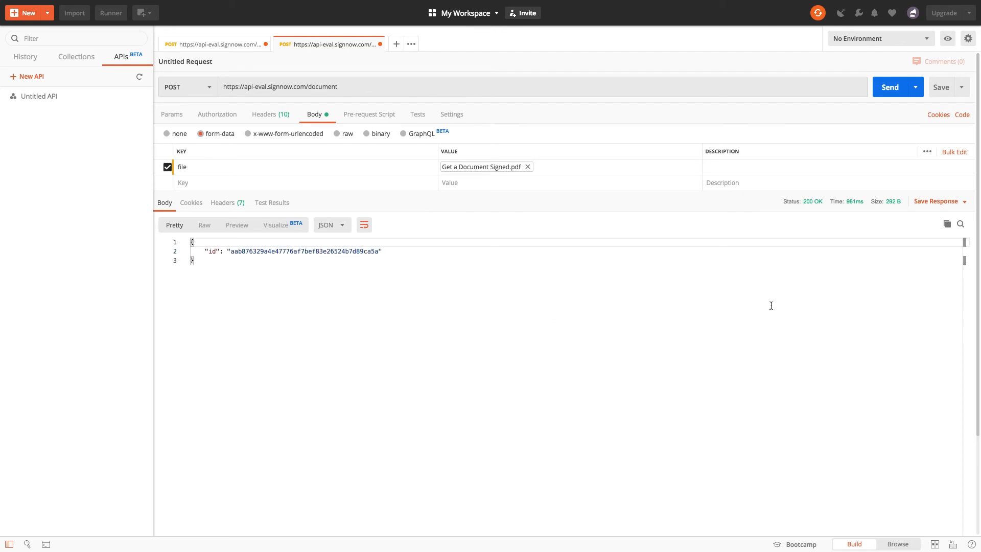
pyautogui.moveTo(498, 306)
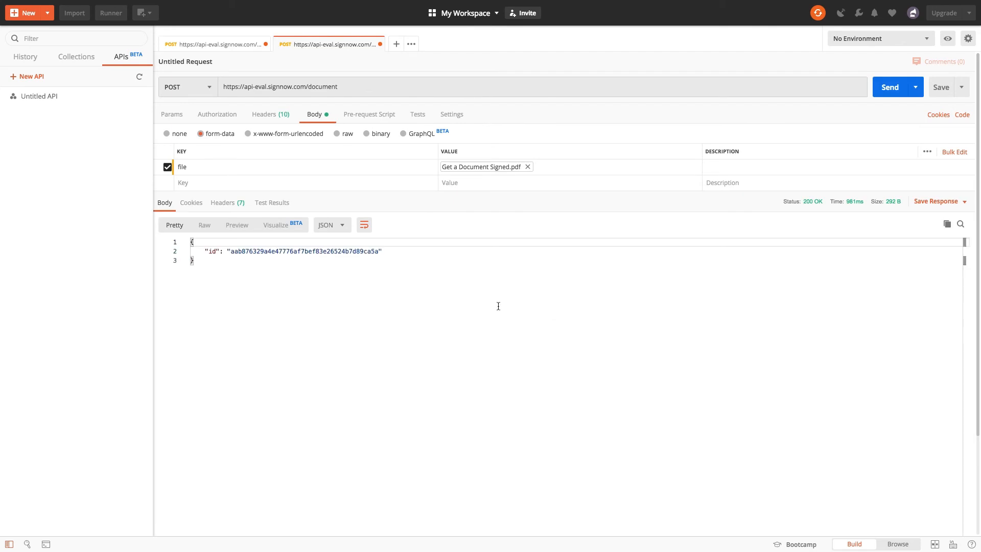